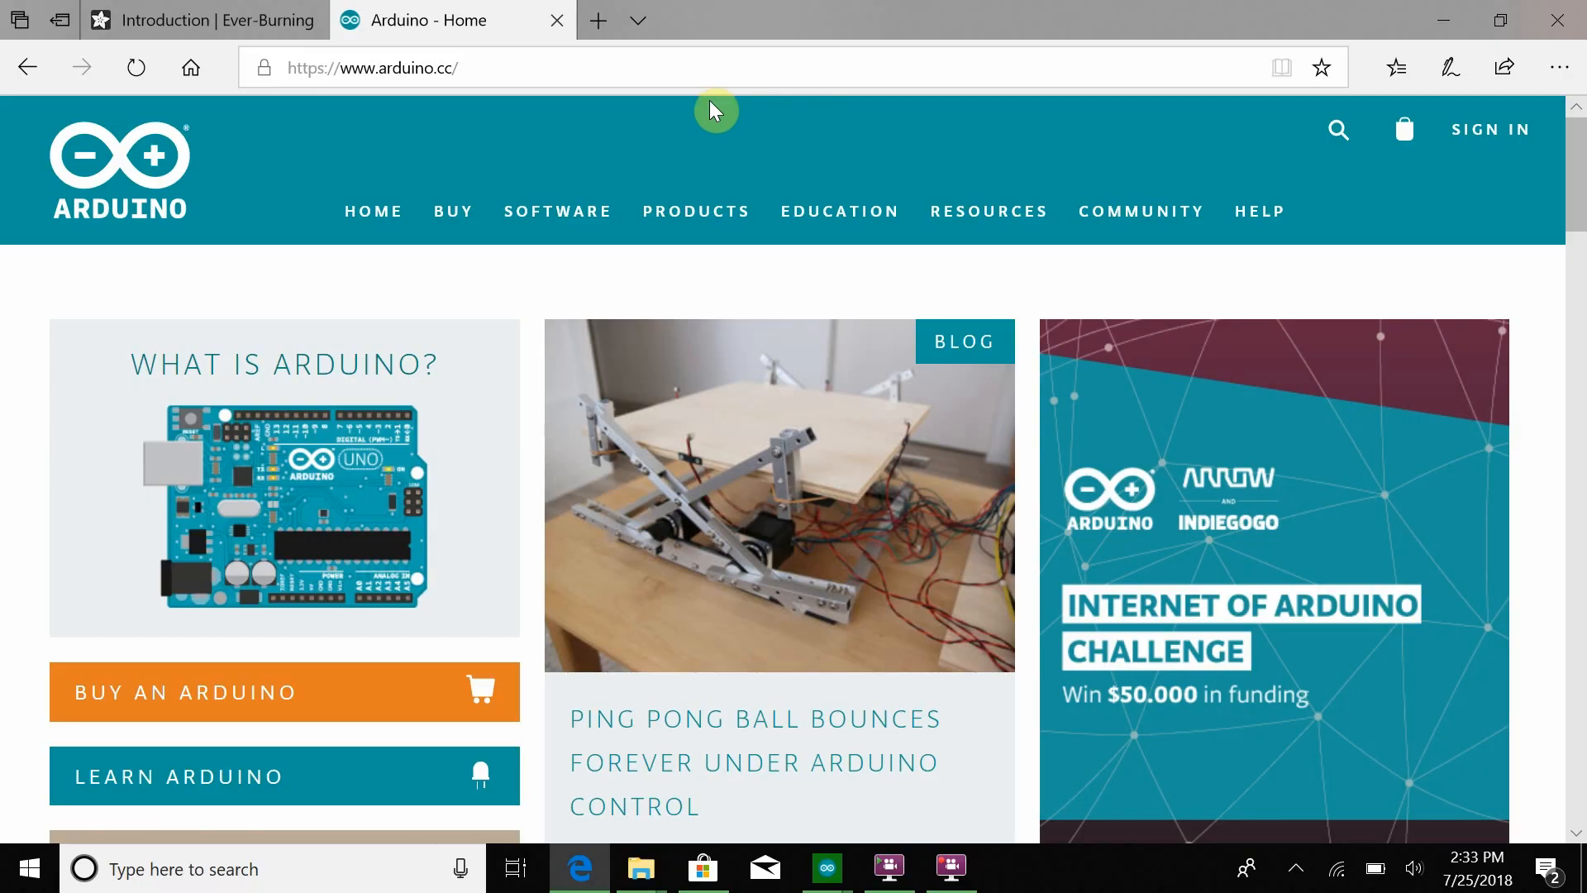
- Go to the Arduino Software downloads page and scroll to the IDE 1.8.5 installers
{"action": "scroll", "scroll_direction": "down", "scroll_amount": 3}
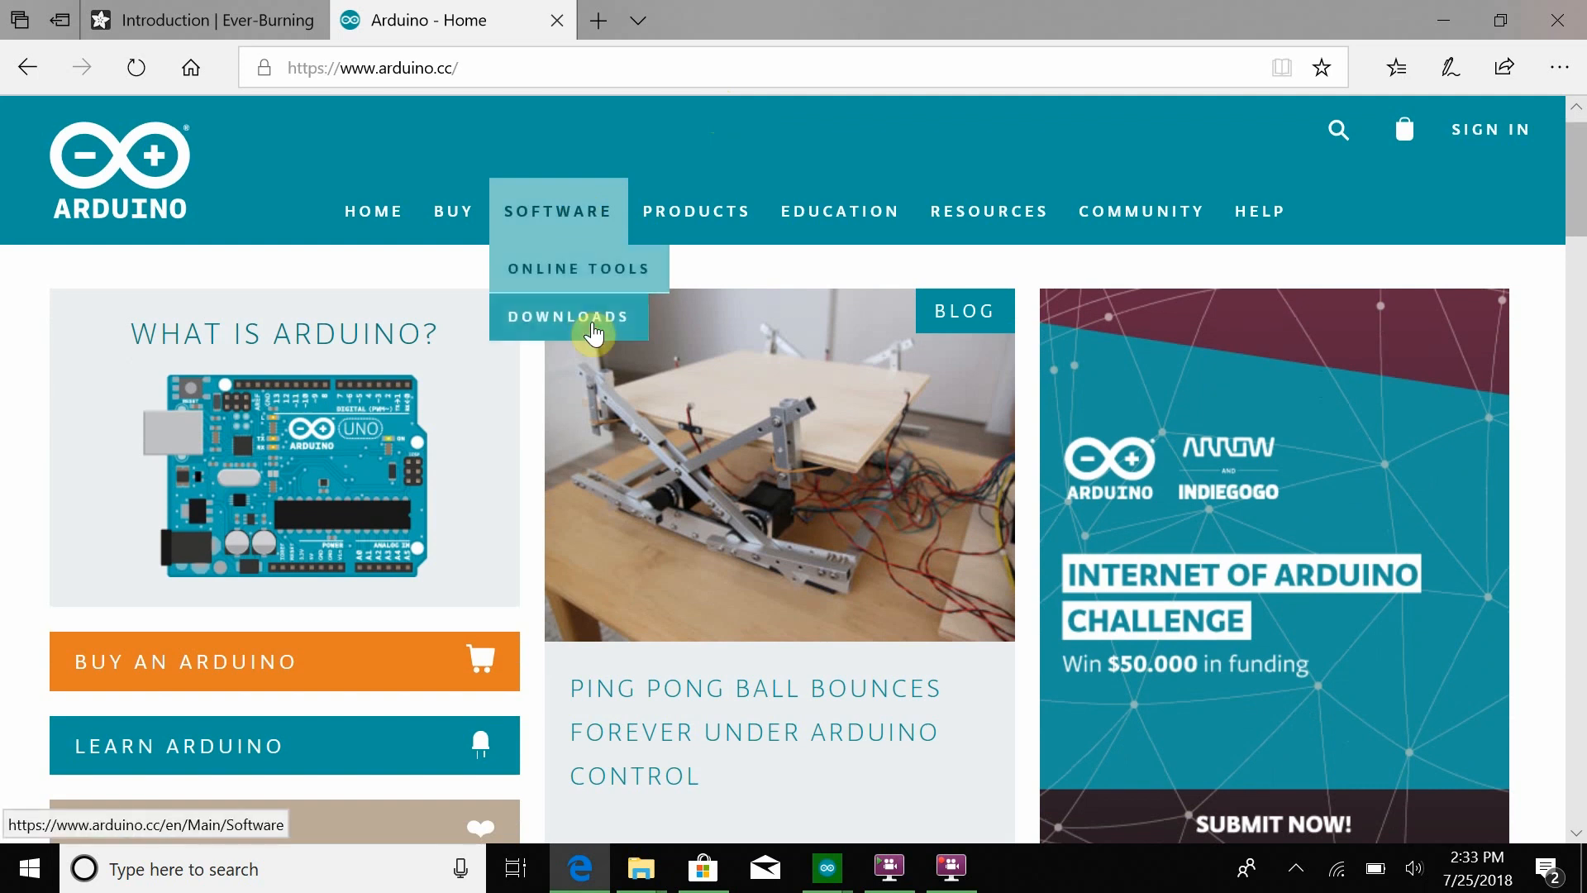
{"action": "left_click", "coordinate": [568, 317]}
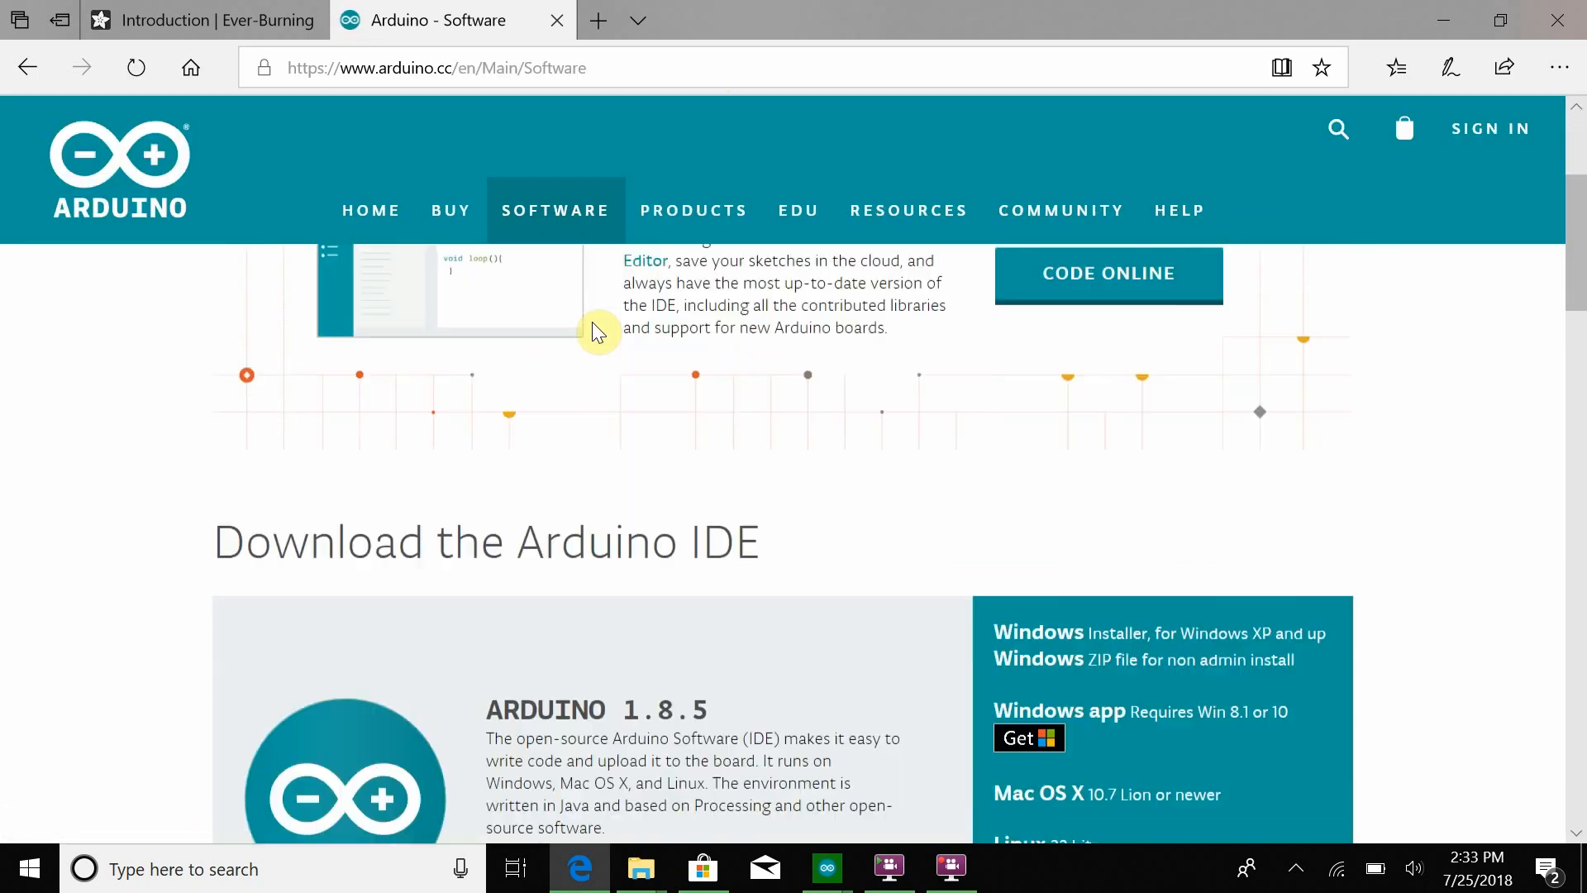
{"action": "scroll", "scroll_direction": "down", "scroll_amount": 3}
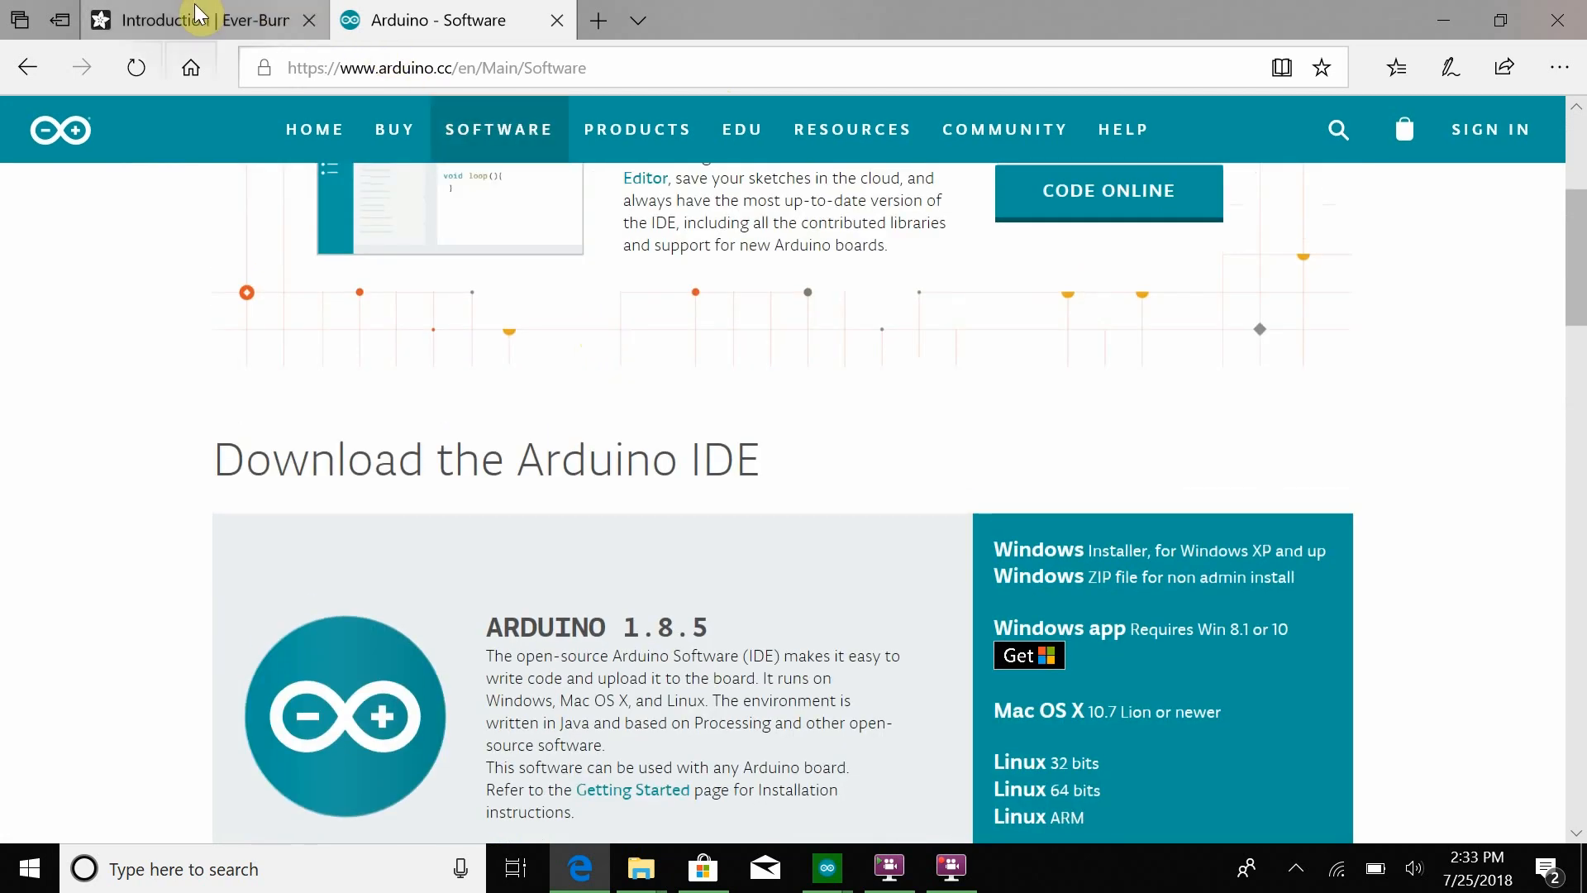
- Open the Ever-Burning Flame guide's Code section and scroll to the sketch listing
{"action": "left_click", "coordinate": [187, 19]}
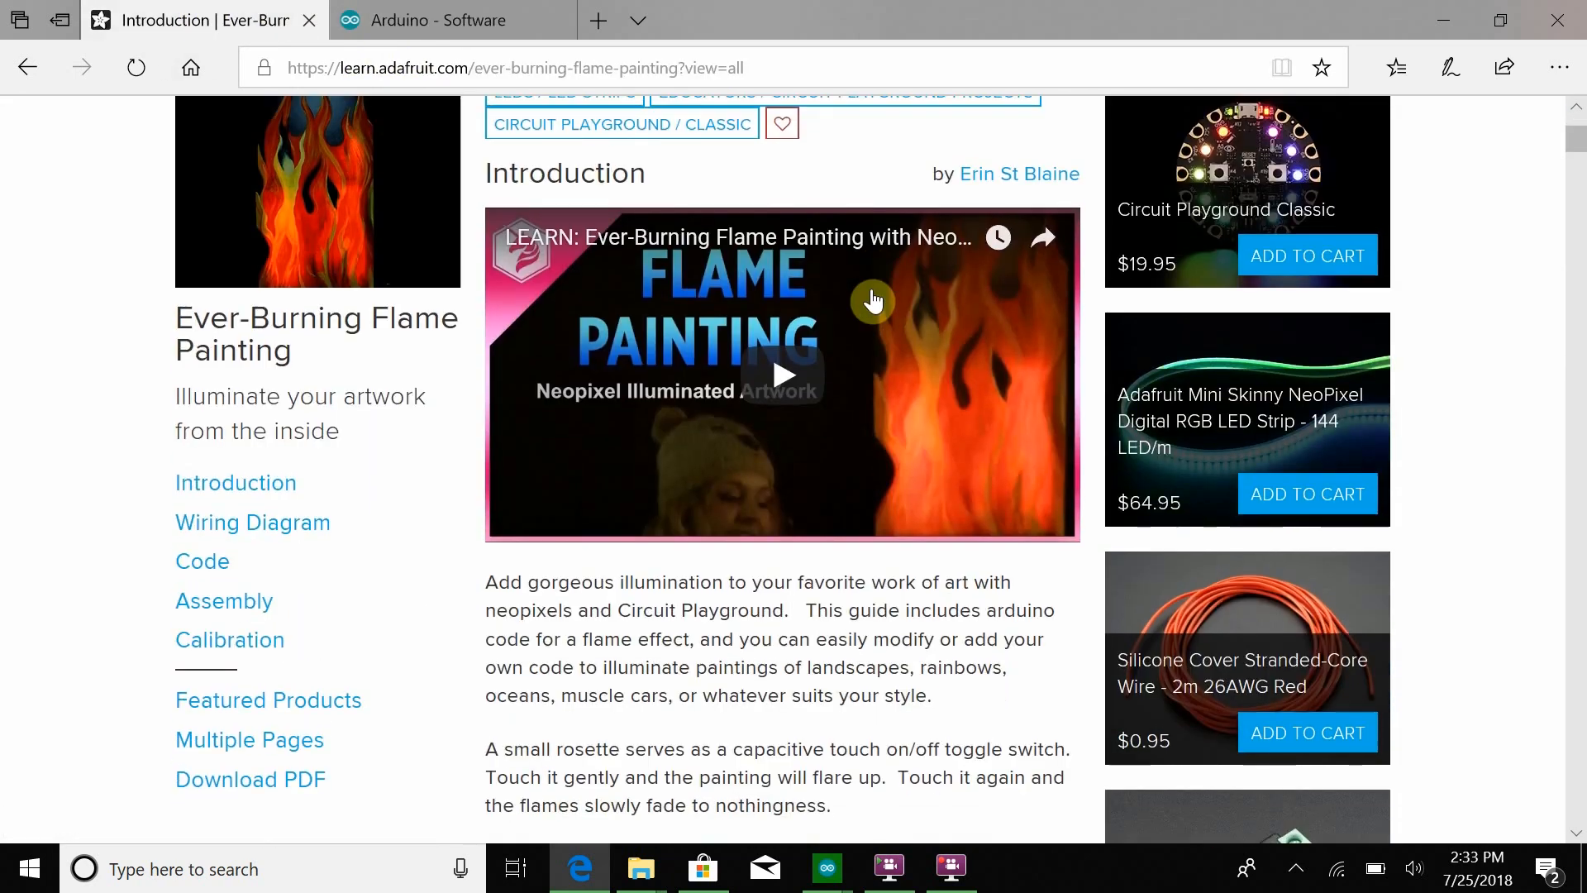
{"action": "left_click", "coordinate": [201, 560]}
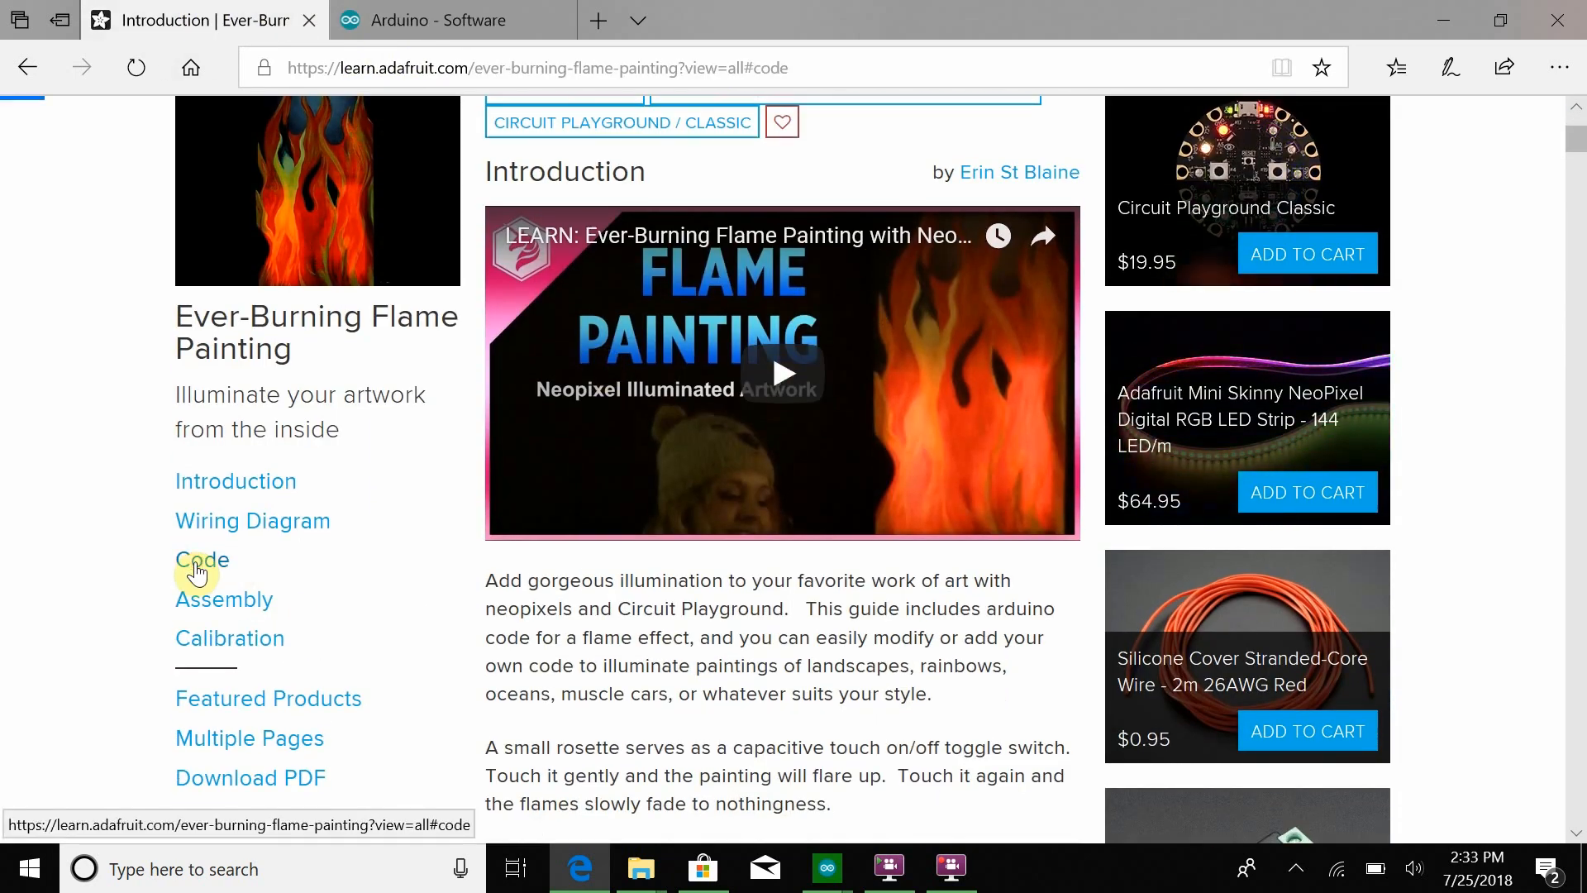
{"action": "left_click", "coordinate": [202, 558]}
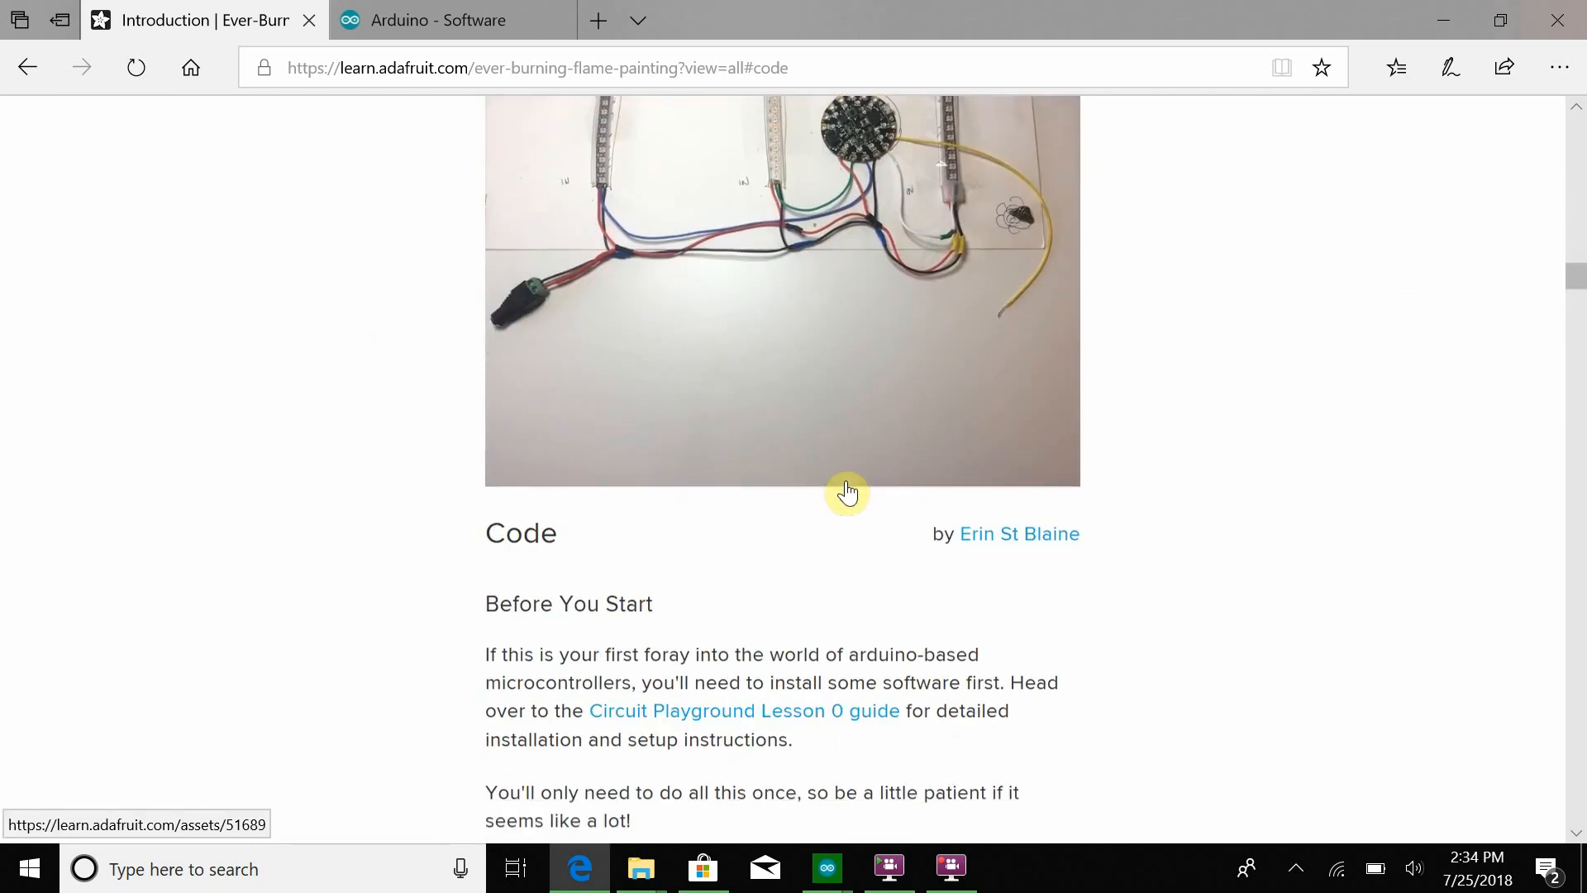
{"action": "scroll", "scroll_direction": "down", "scroll_amount": 3}
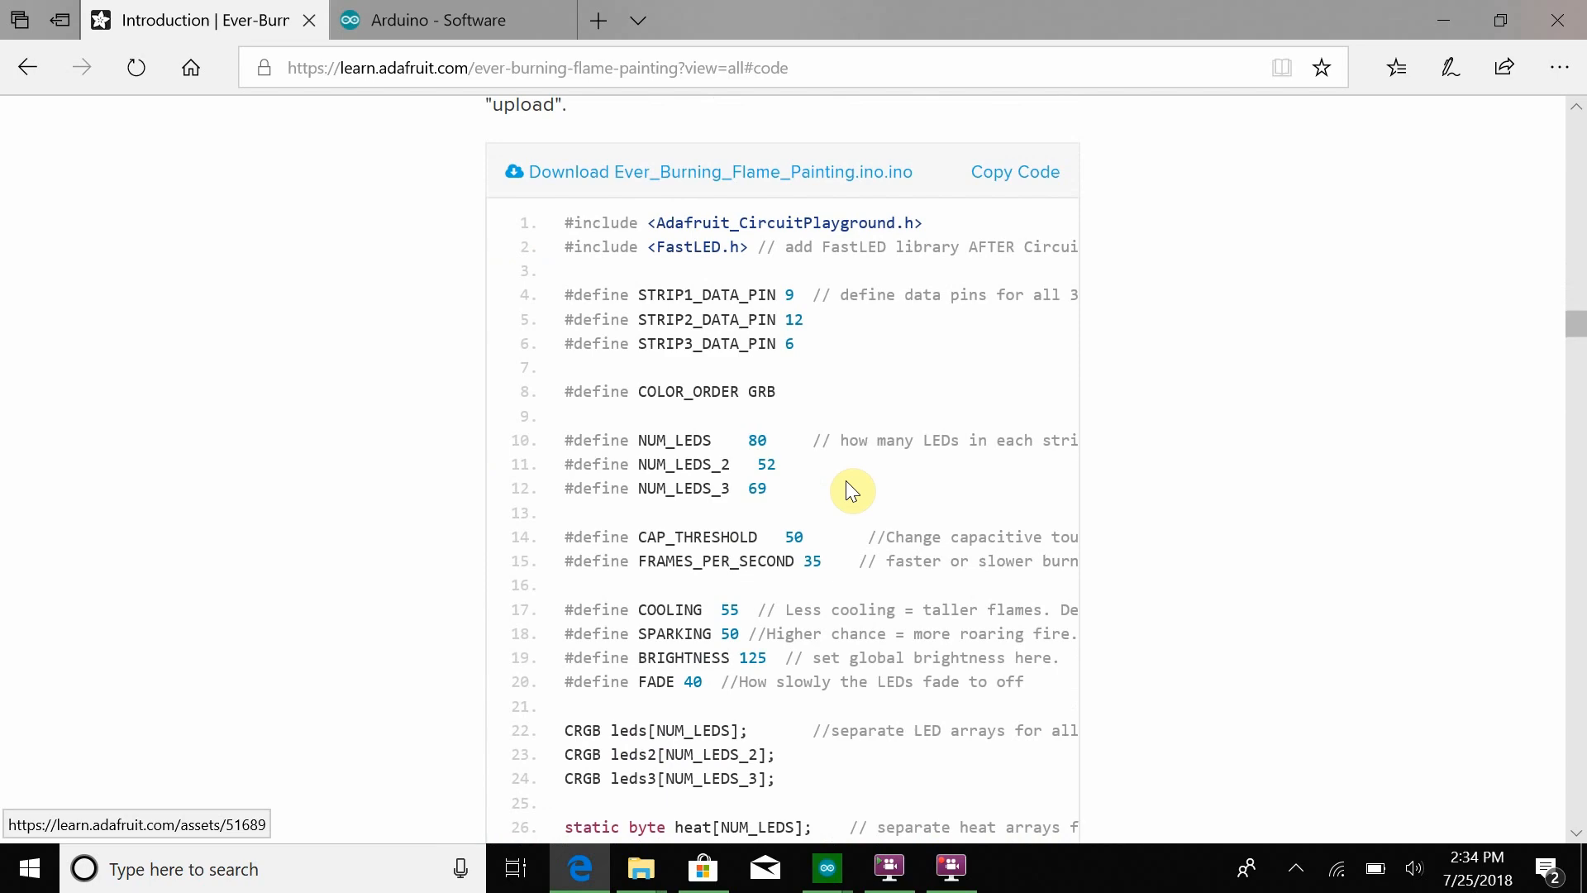
{"action": "left_click", "coordinate": [826, 869]}
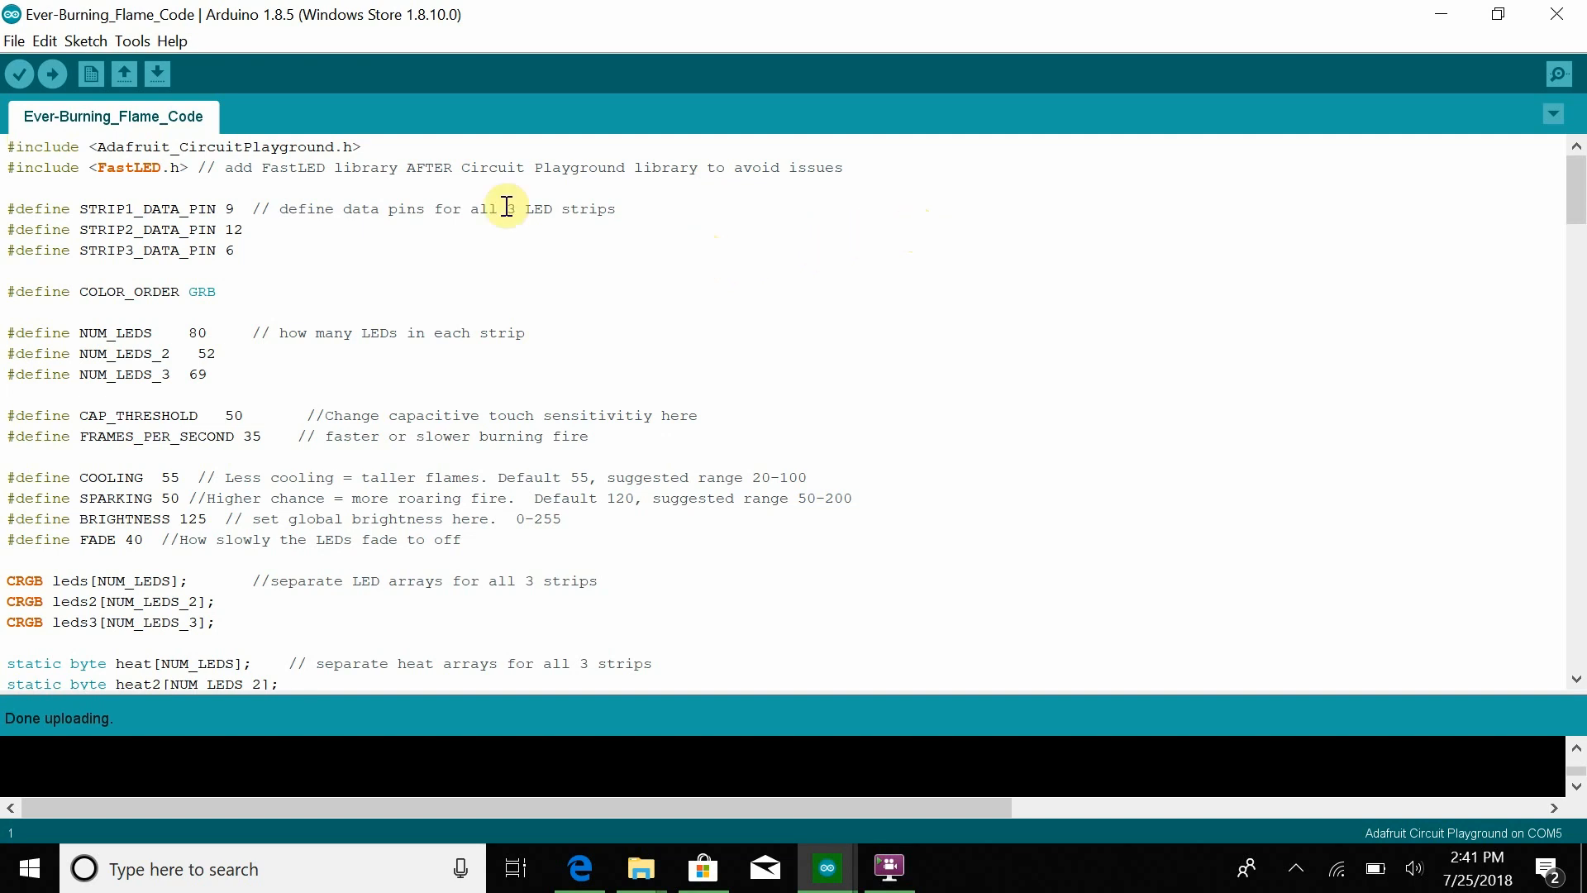
- Verify the board is Adafruit Circuit Playground on COM5, then view Sketch > Include Library
{"action": "left_click", "coordinate": [131, 40]}
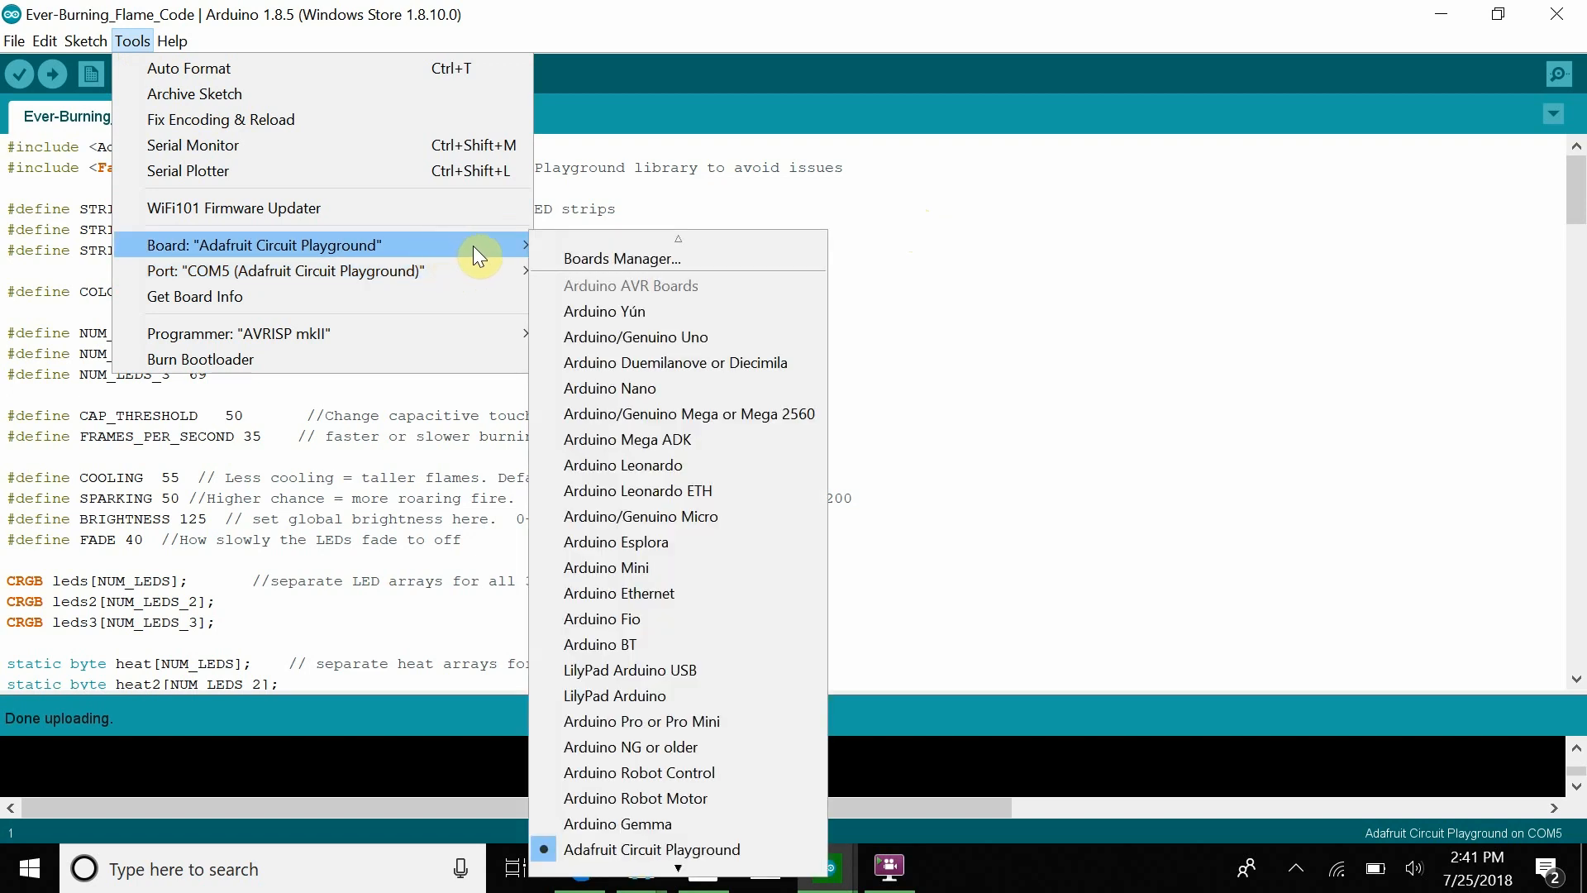
{"action": "mouse_move", "coordinate": [623, 259]}
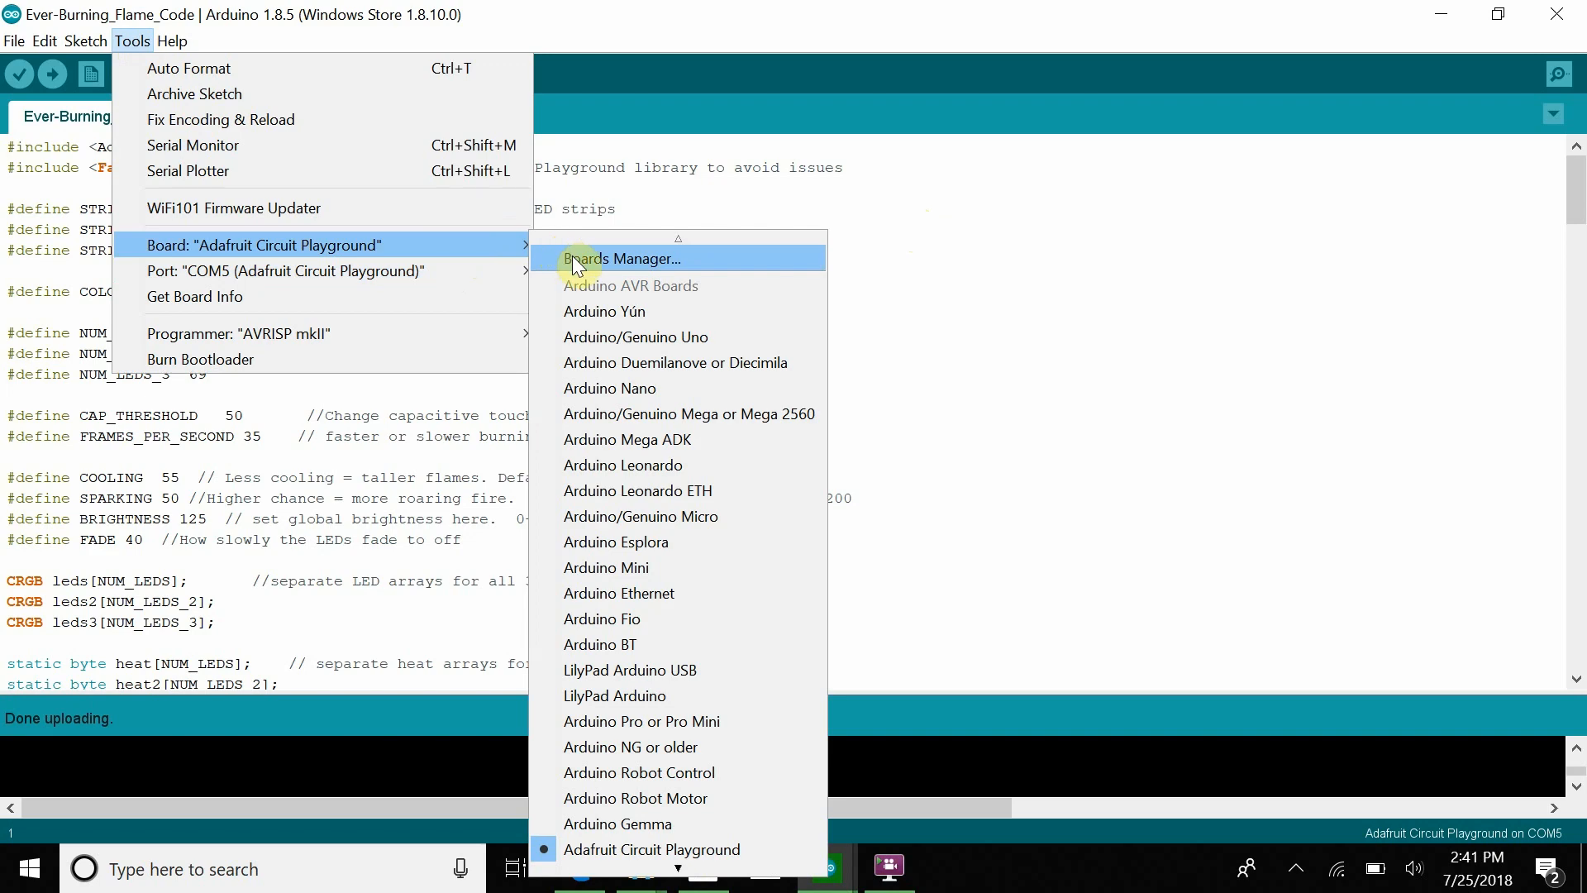
{"action": "left_click", "coordinate": [86, 41]}
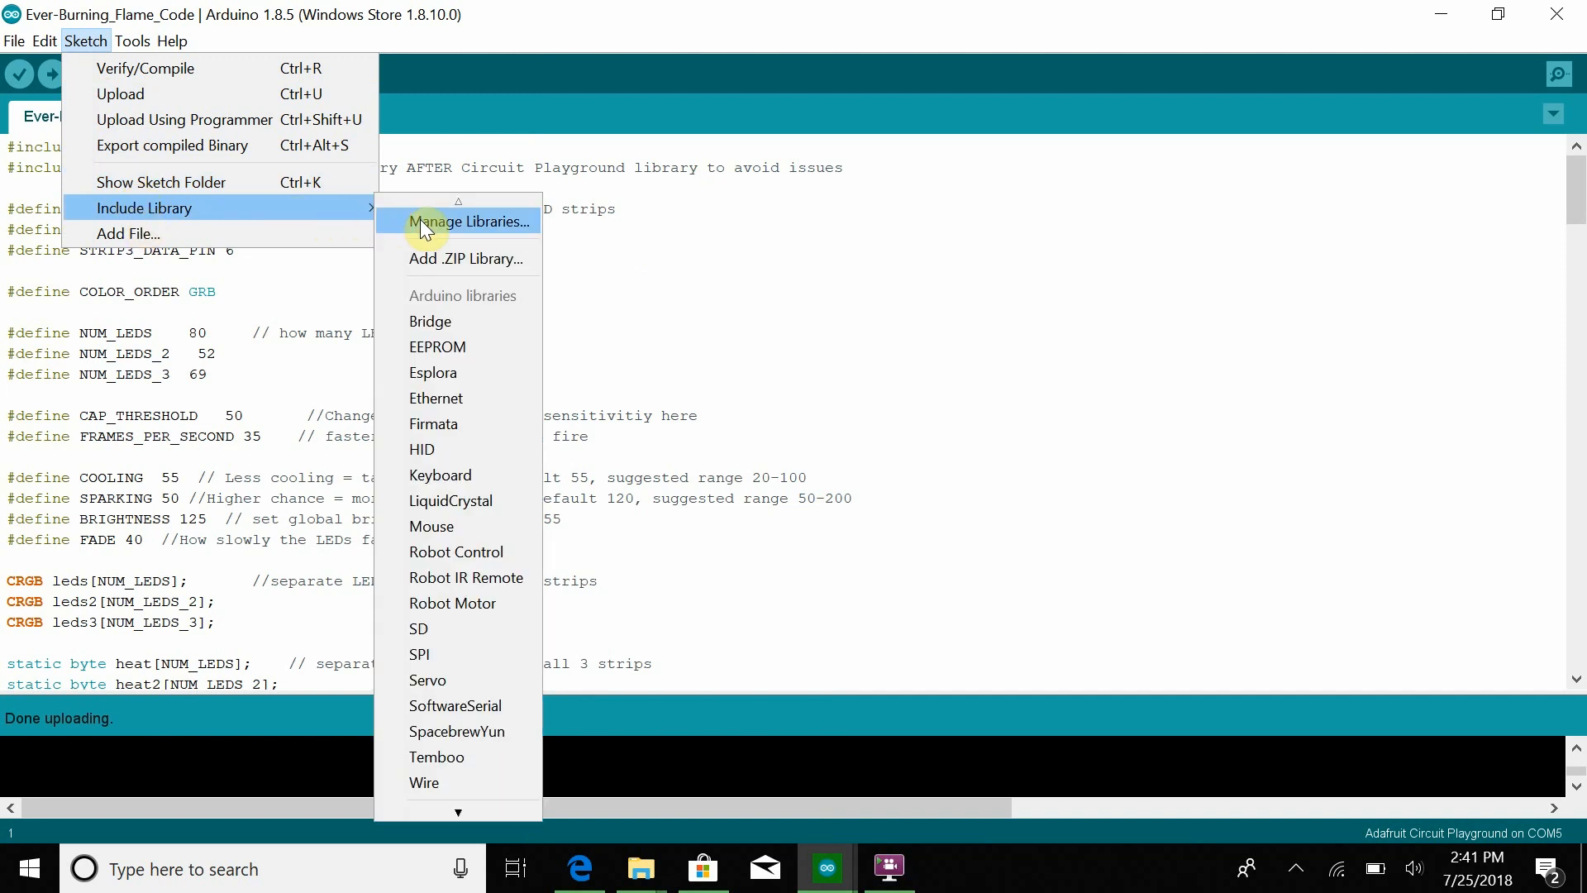
- Search 'fastled' in Library Manager, confirm FastLED 3.1.6 is installed, and close it
{"action": "left_click", "coordinate": [466, 221]}
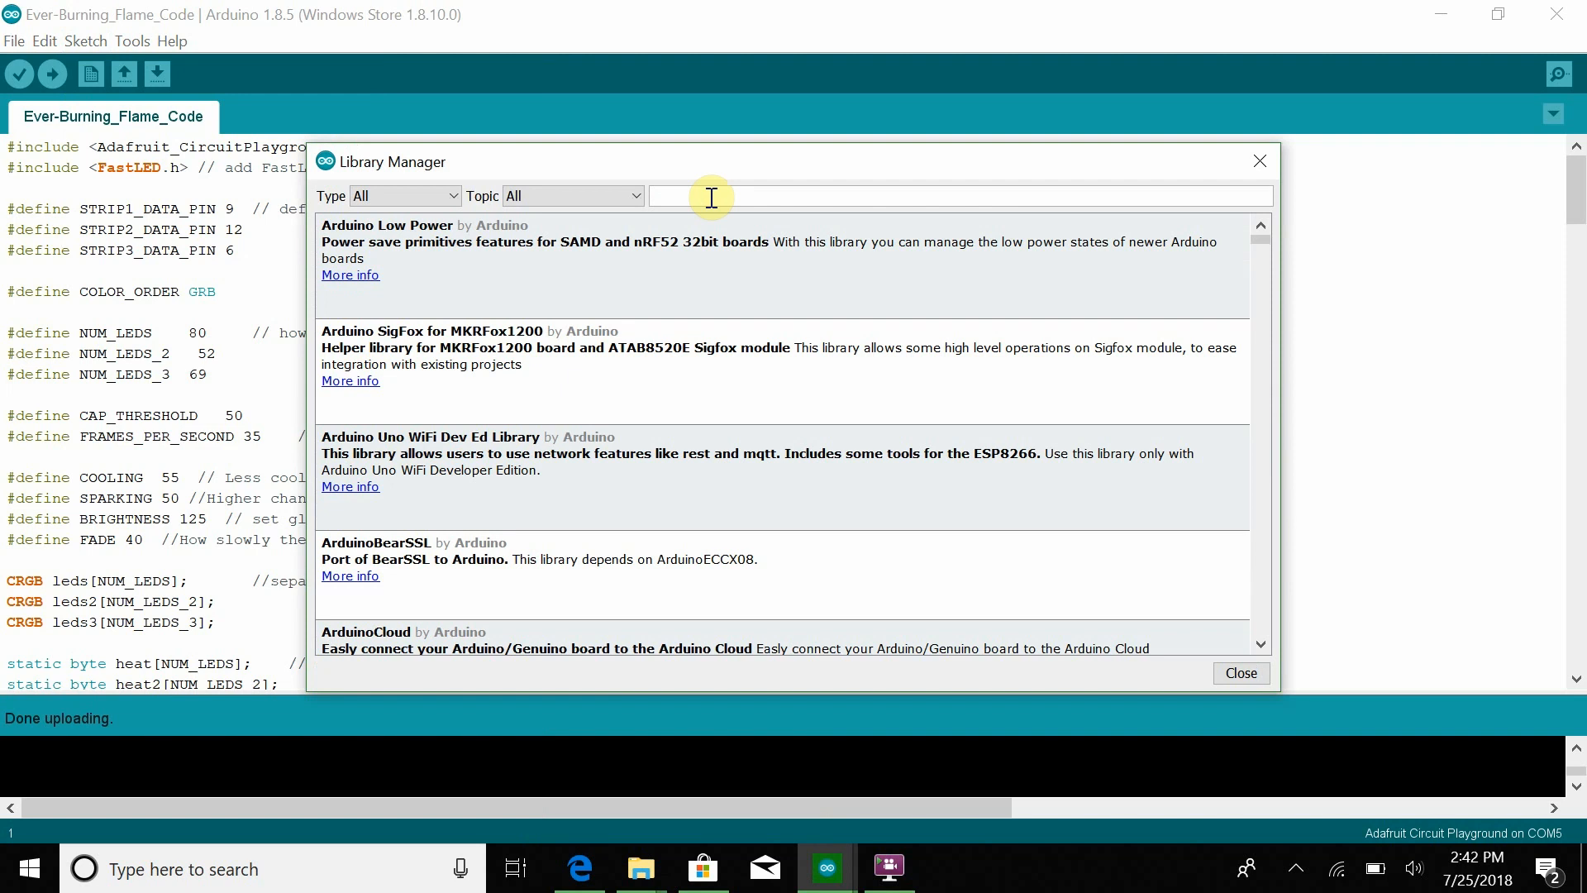
{"action": "type", "text": "fastled"}
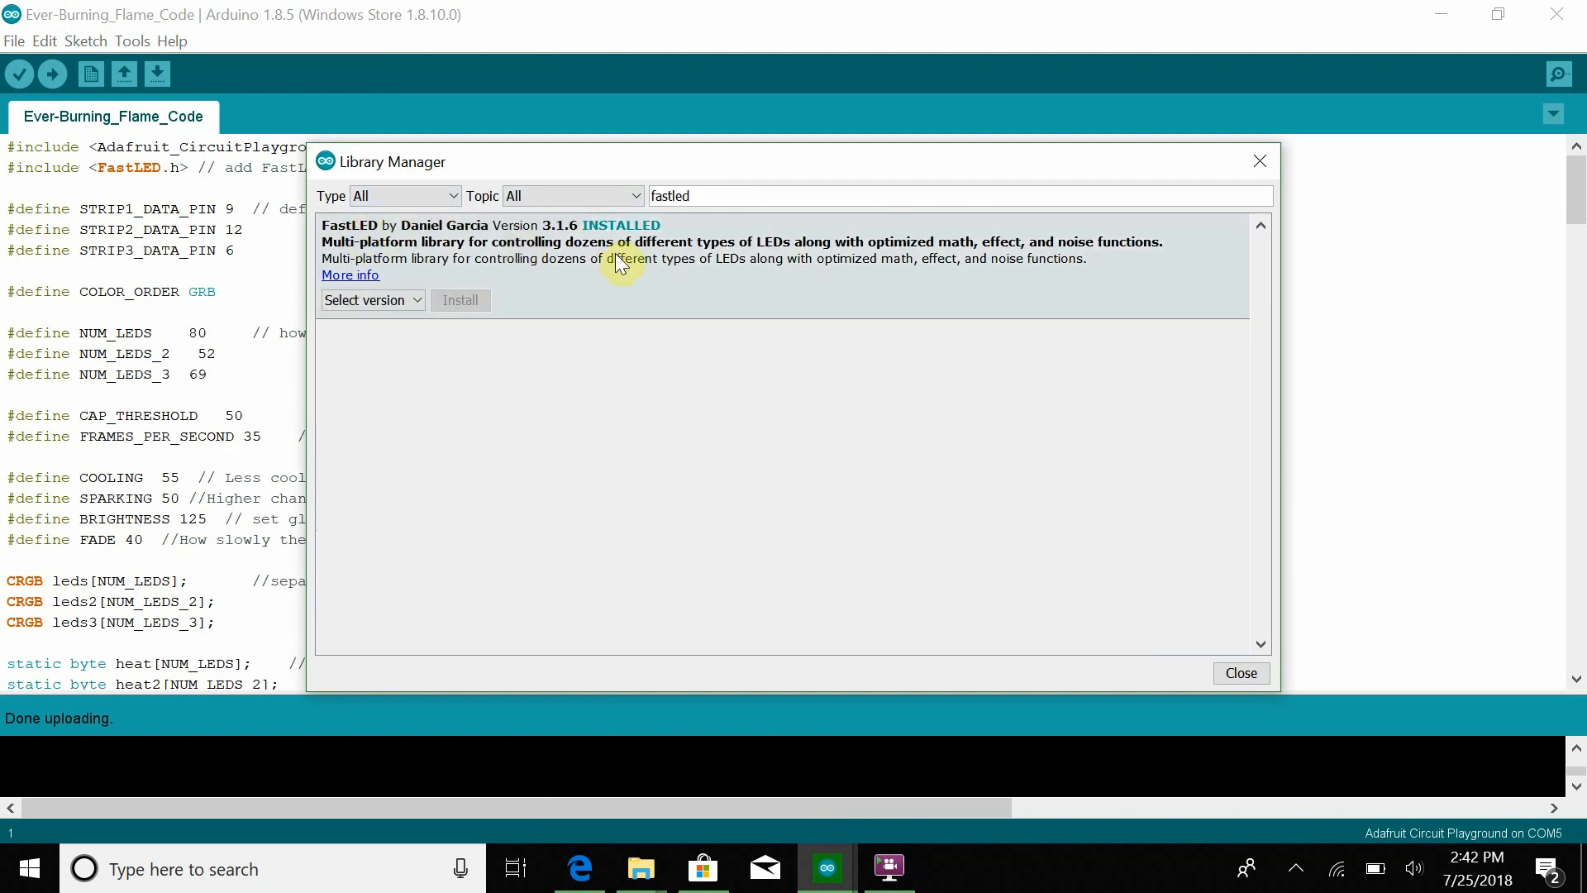
{"action": "mouse_move", "coordinate": [708, 220]}
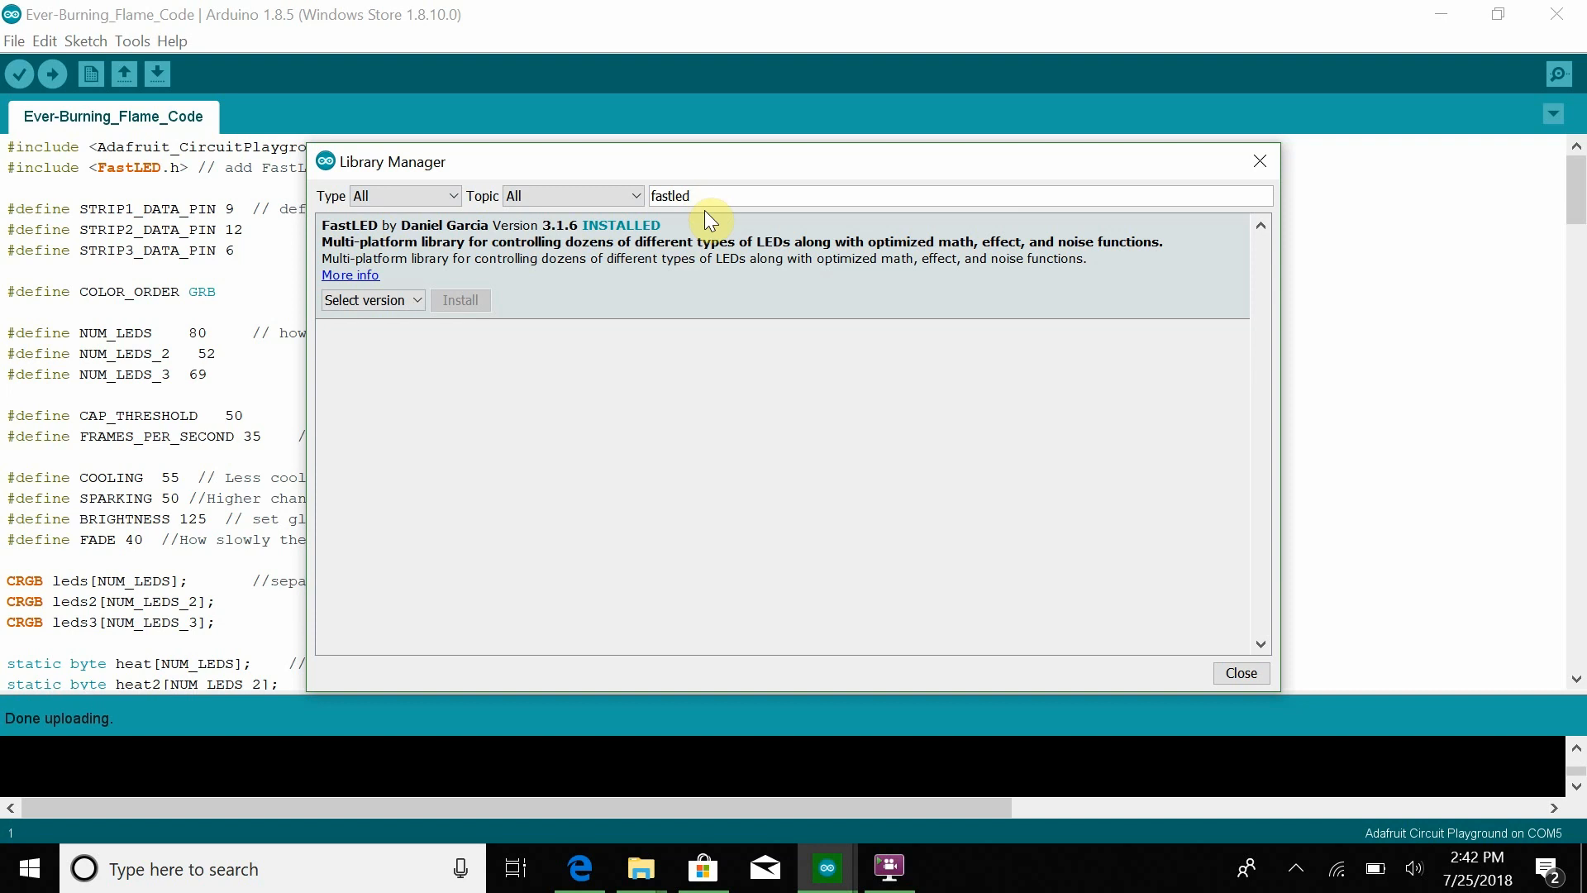
{"action": "mouse_move", "coordinate": [1096, 162]}
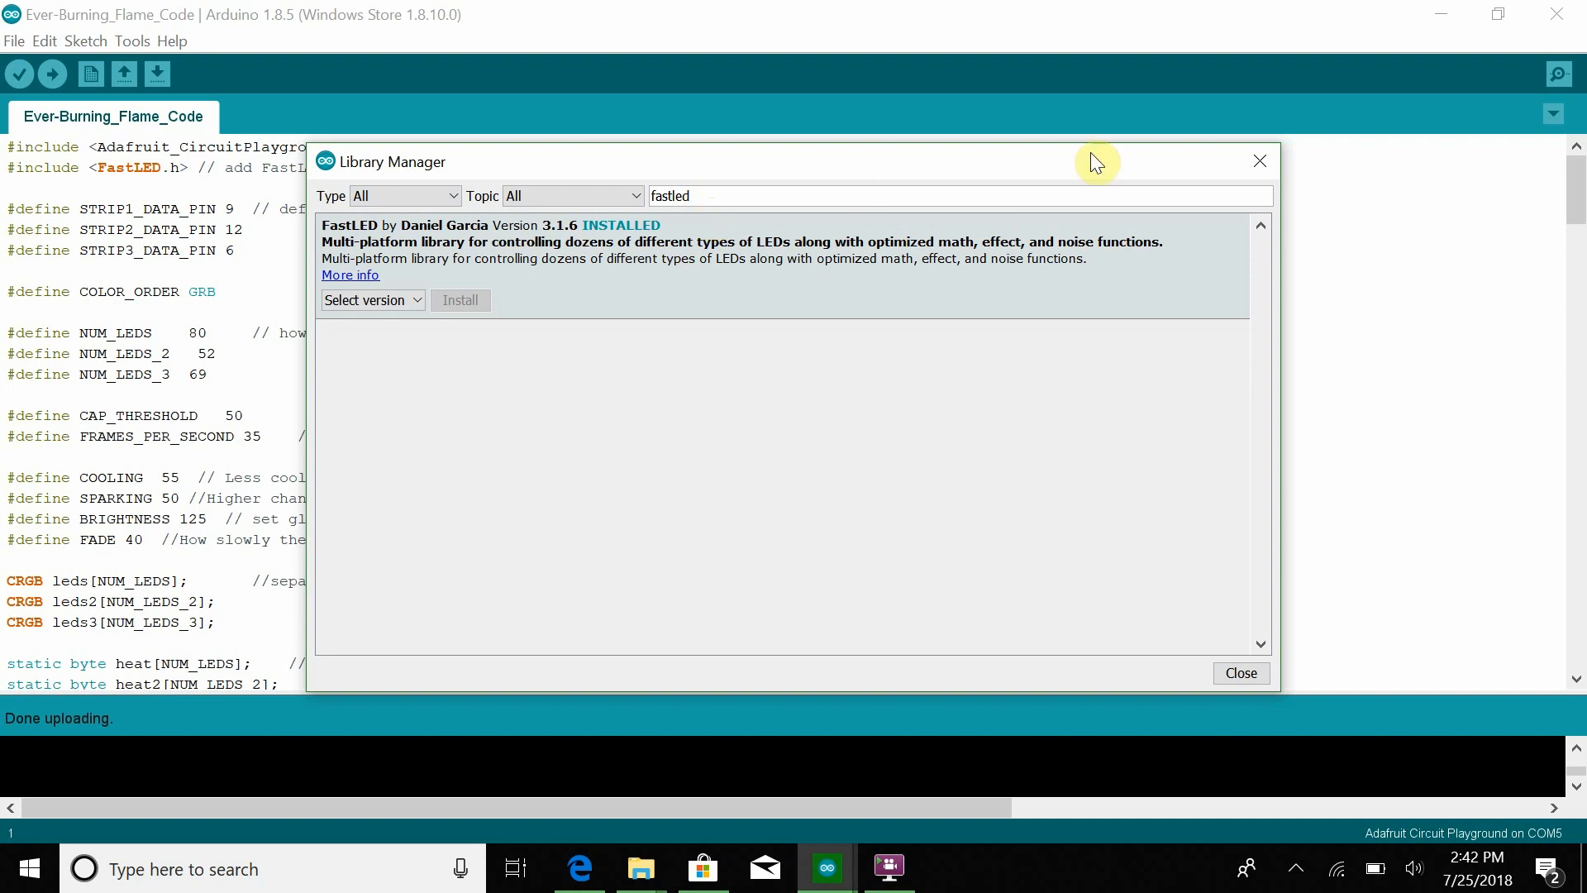
{"action": "left_click", "coordinate": [1240, 673]}
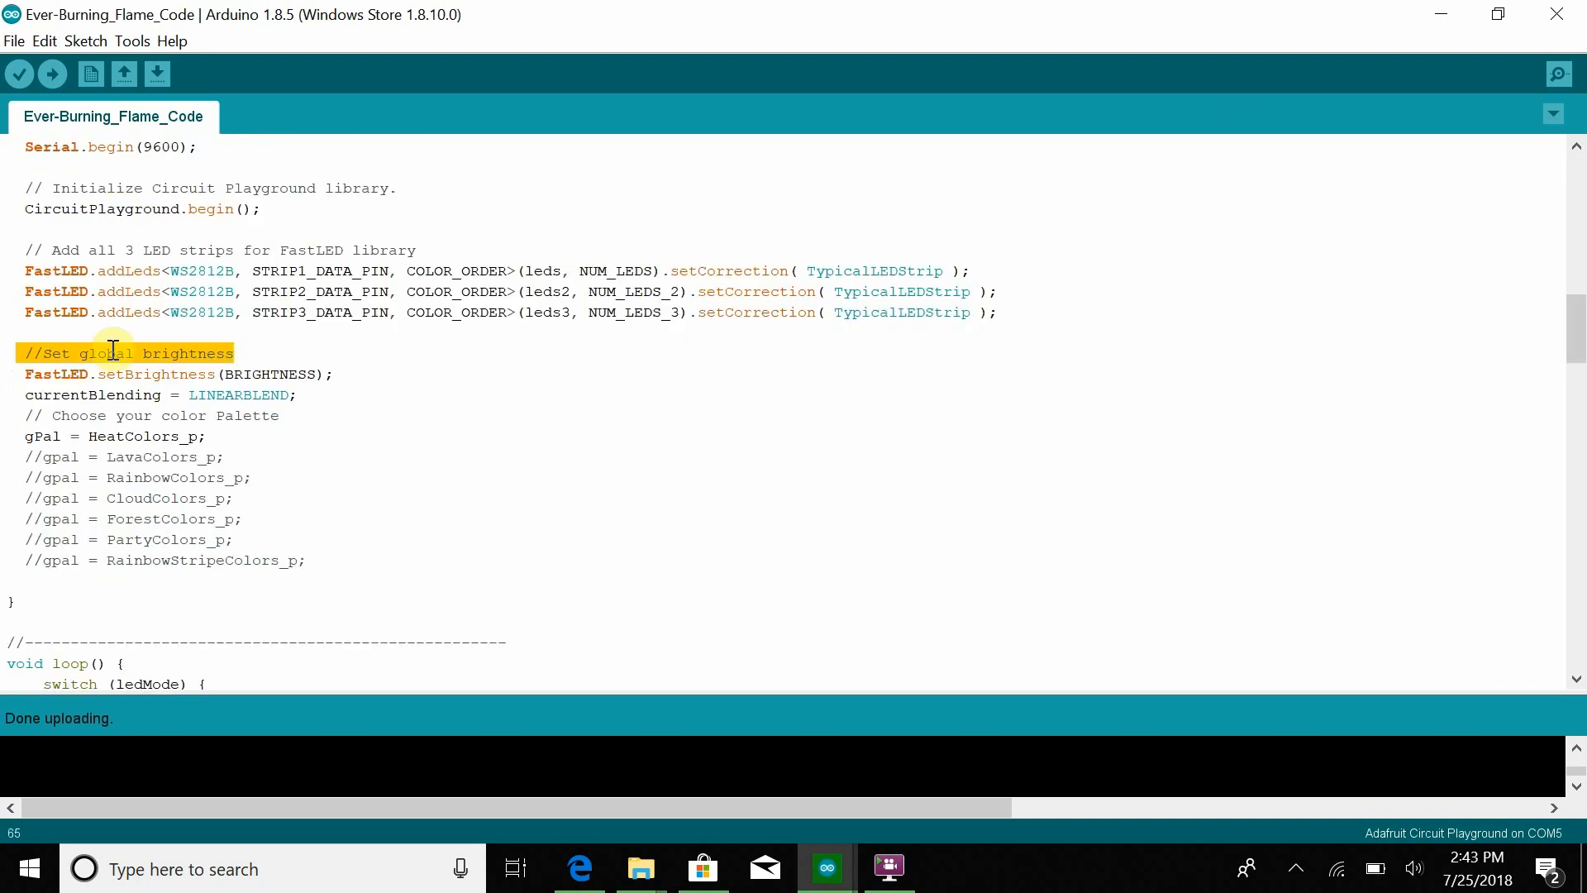
- Highlight the blending lines and the 'Choose your color Palette' comment above gPal
{"action": "left_click_drag", "start_coordinate": [113, 352], "coordinate": [228, 415]}
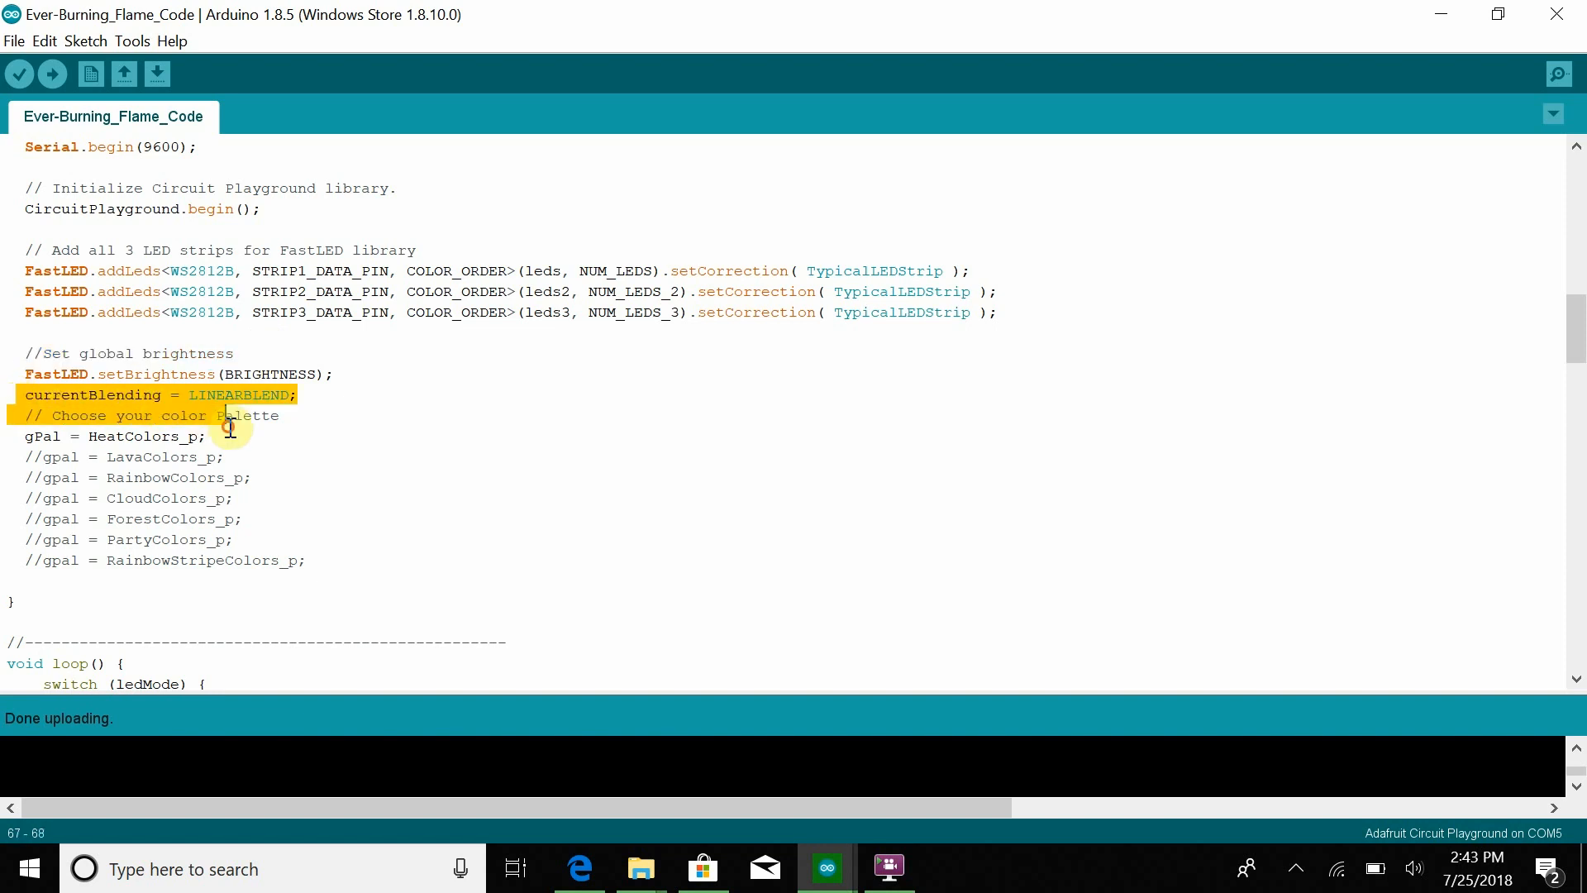
{"action": "left_click", "coordinate": [301, 415]}
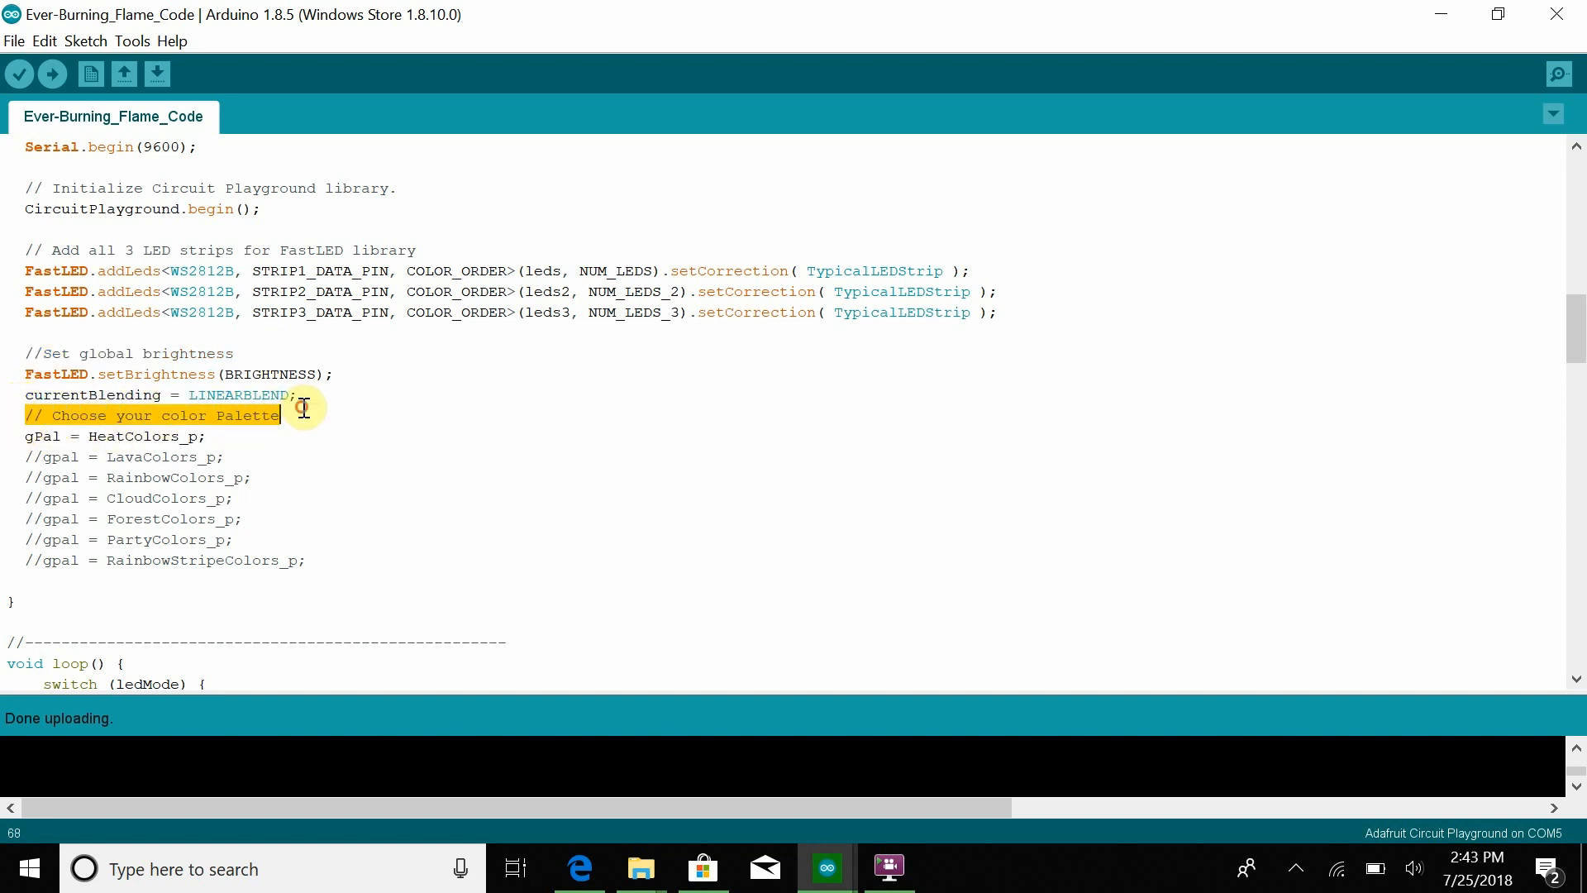
{"action": "mouse_move", "coordinate": [302, 406]}
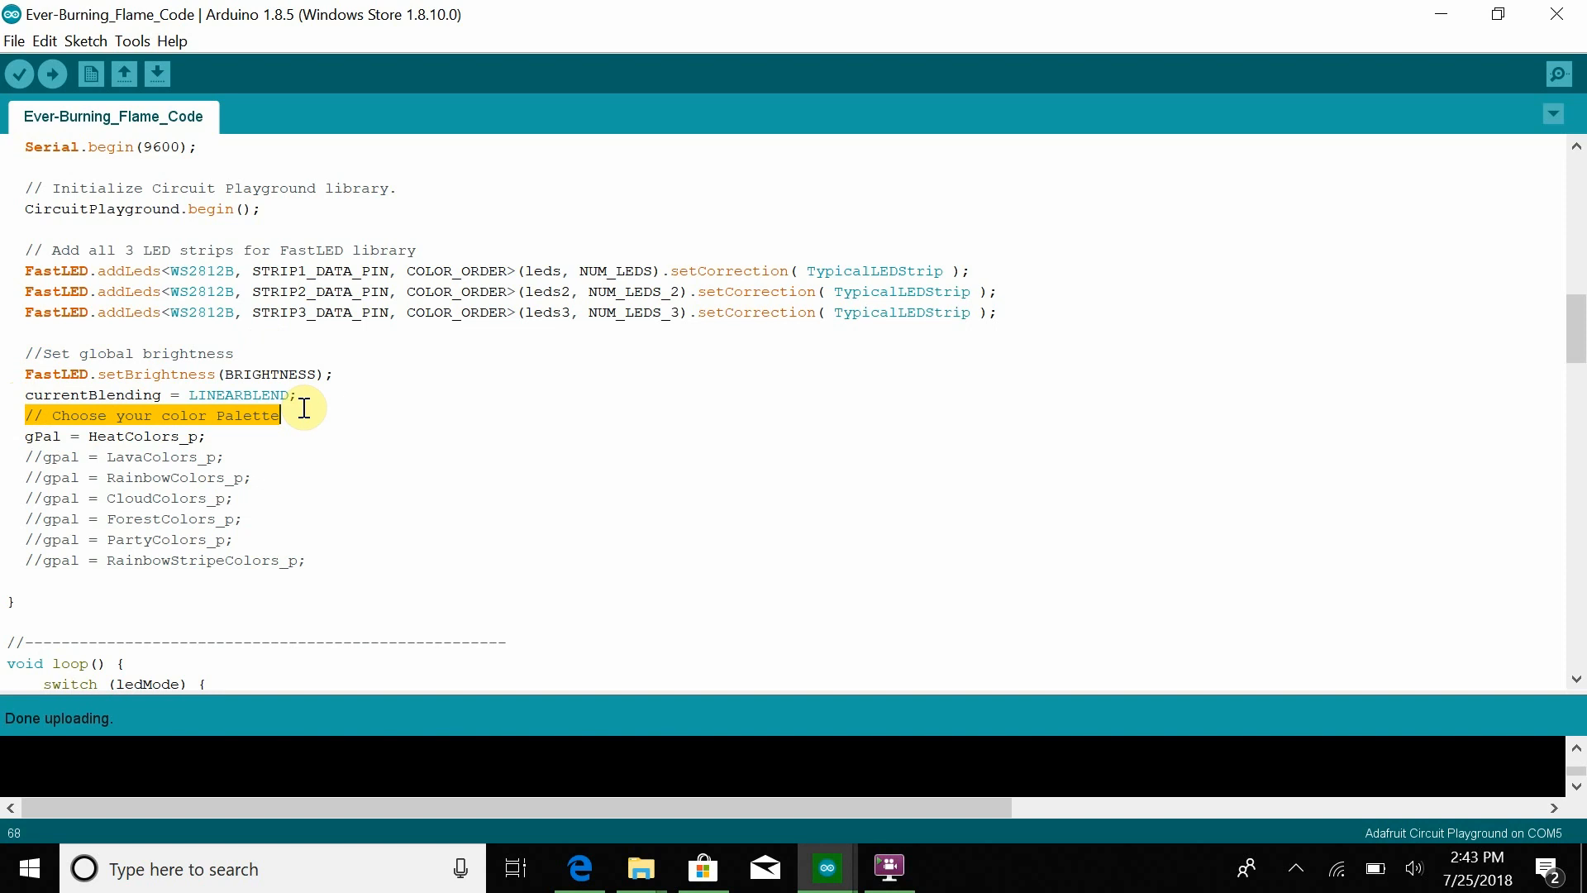